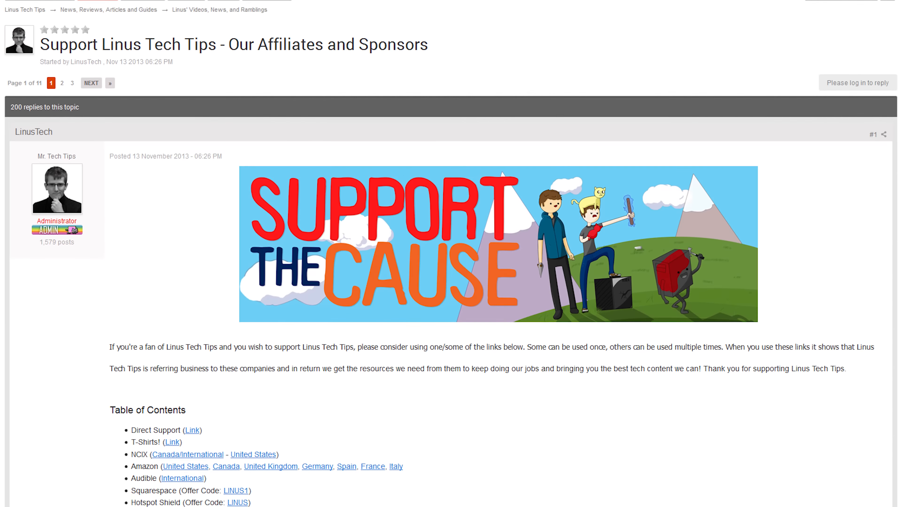
scroll("down", 3)
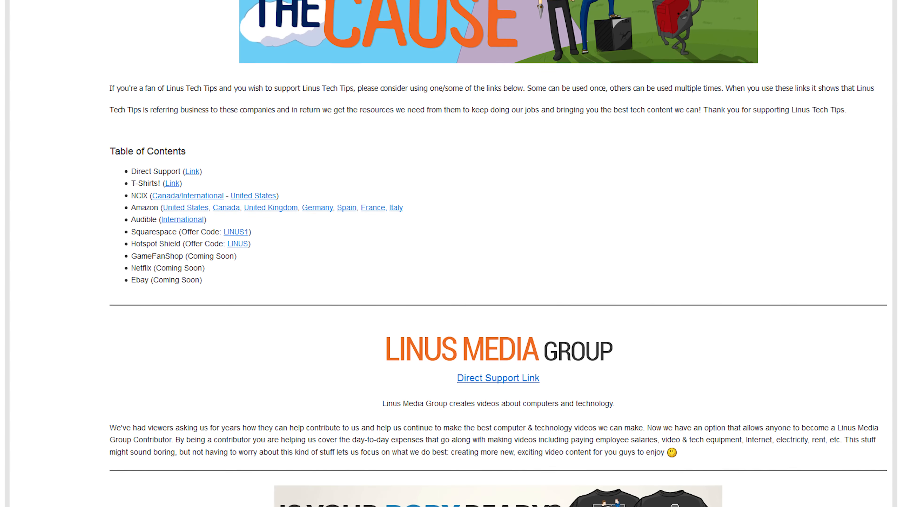
scroll("down", 3)
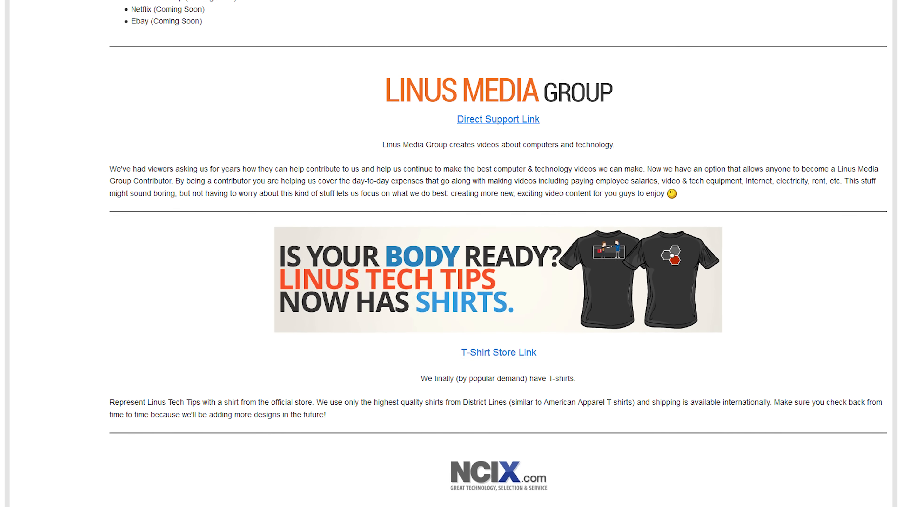
scroll("down", 3)
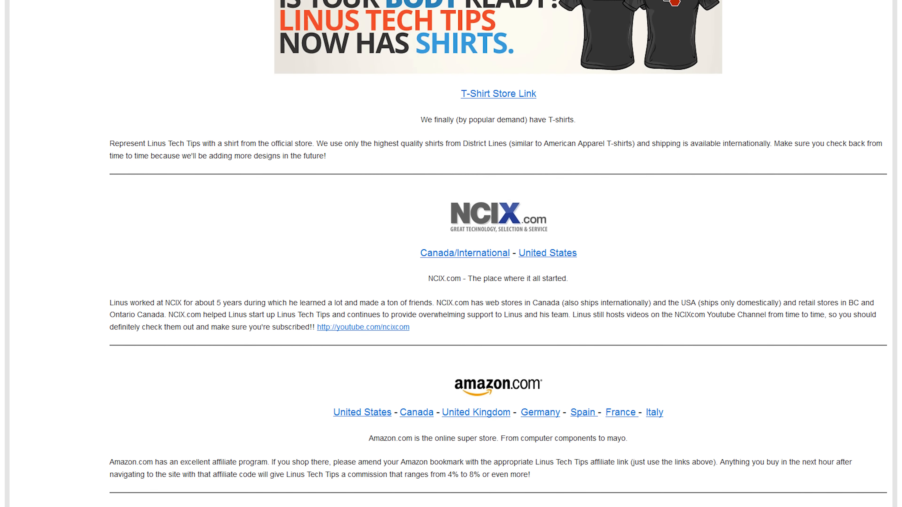